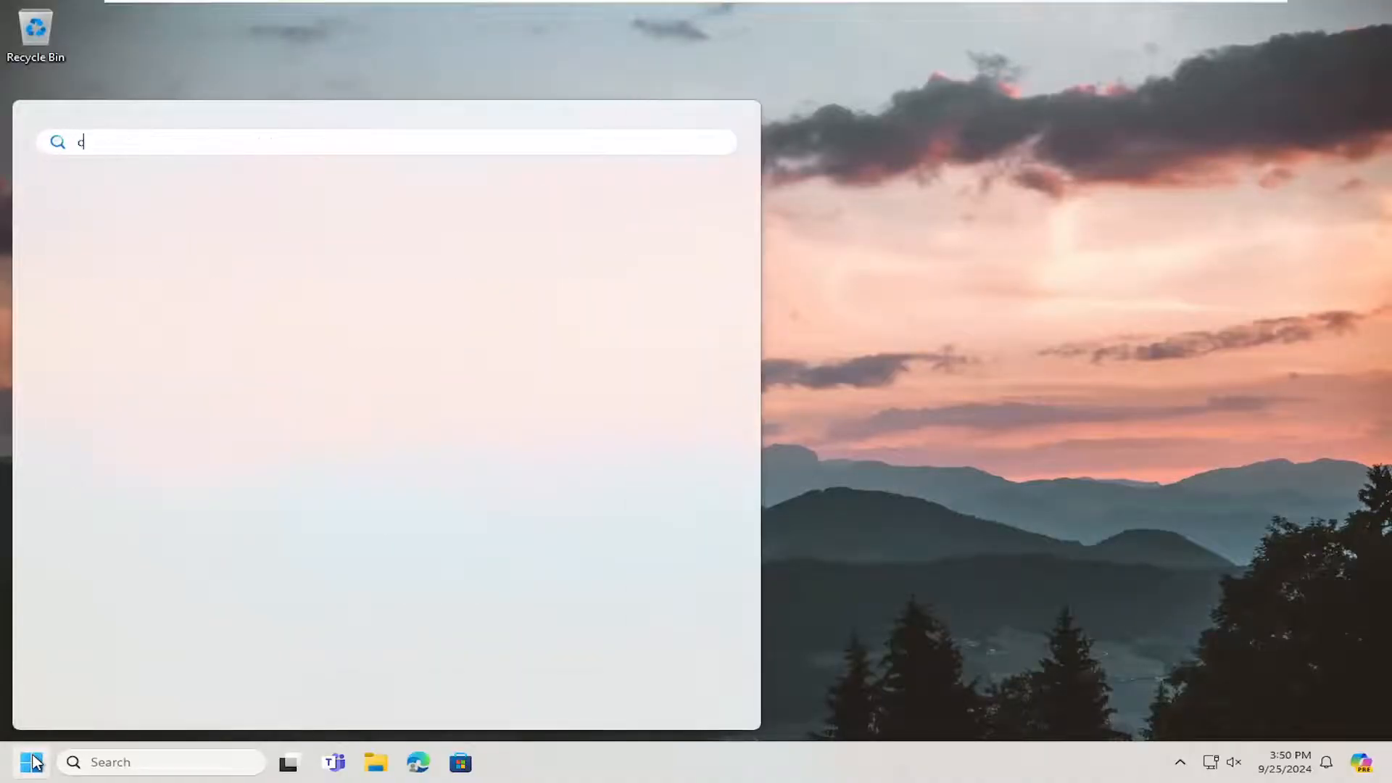
Launch Command Prompt from a Start search for cmd as administrator, approving UAC.
text(md)
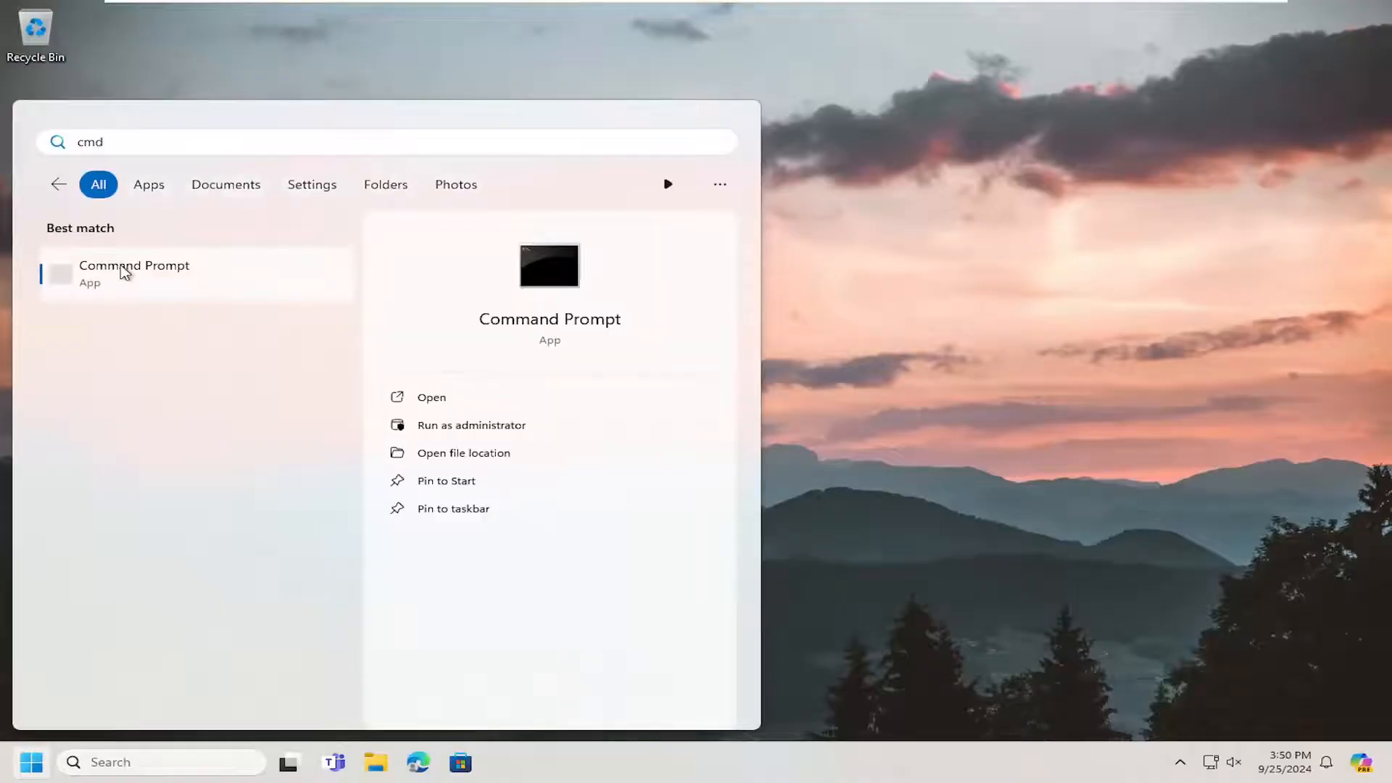
right_click(135, 273)
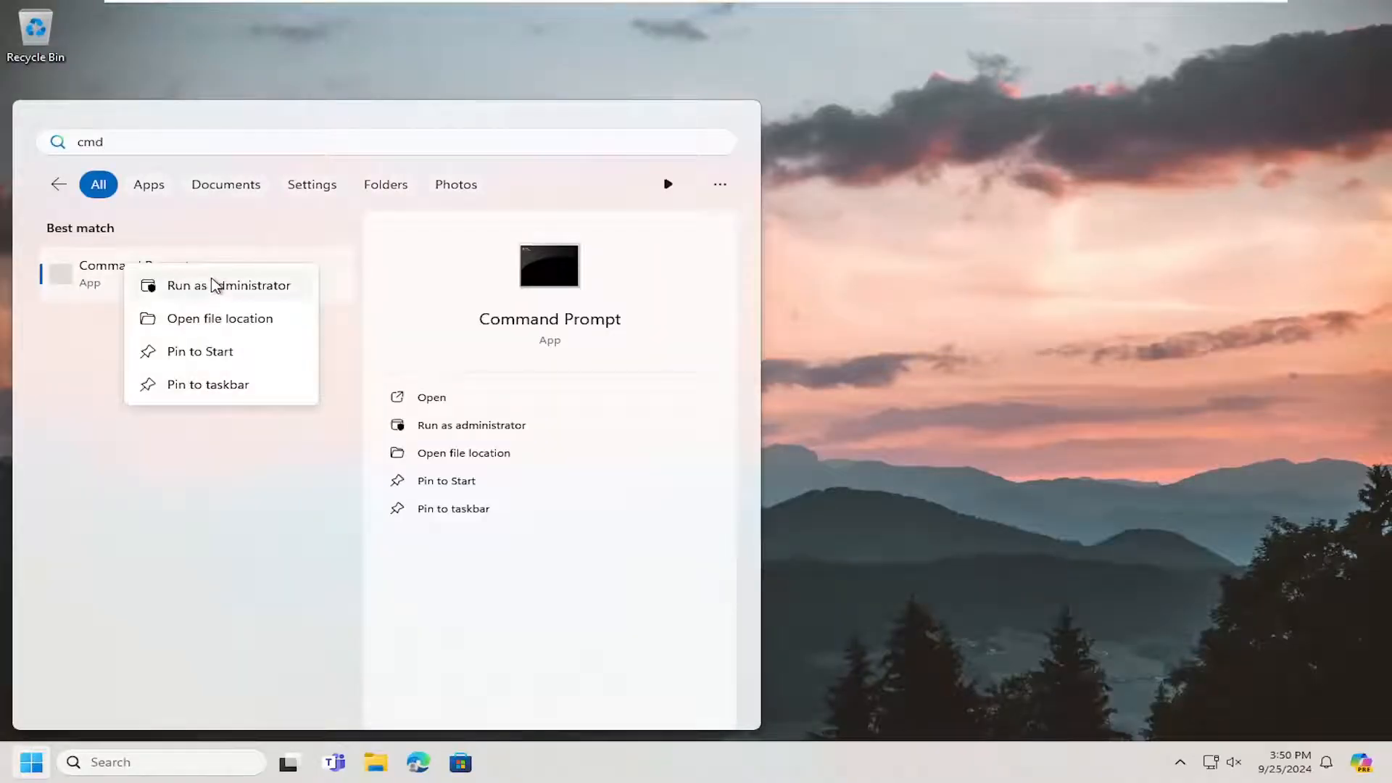
click(228, 285)
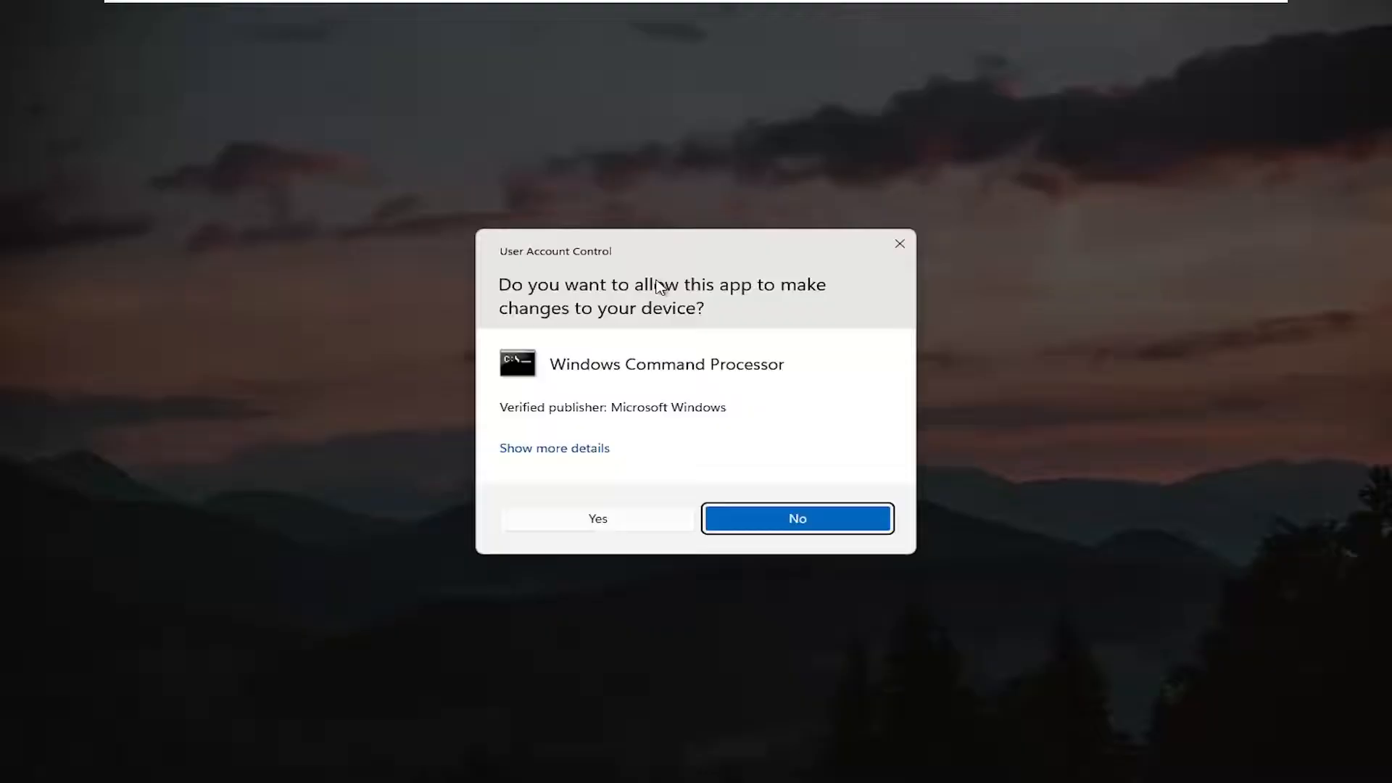
mouse_move(627, 523)
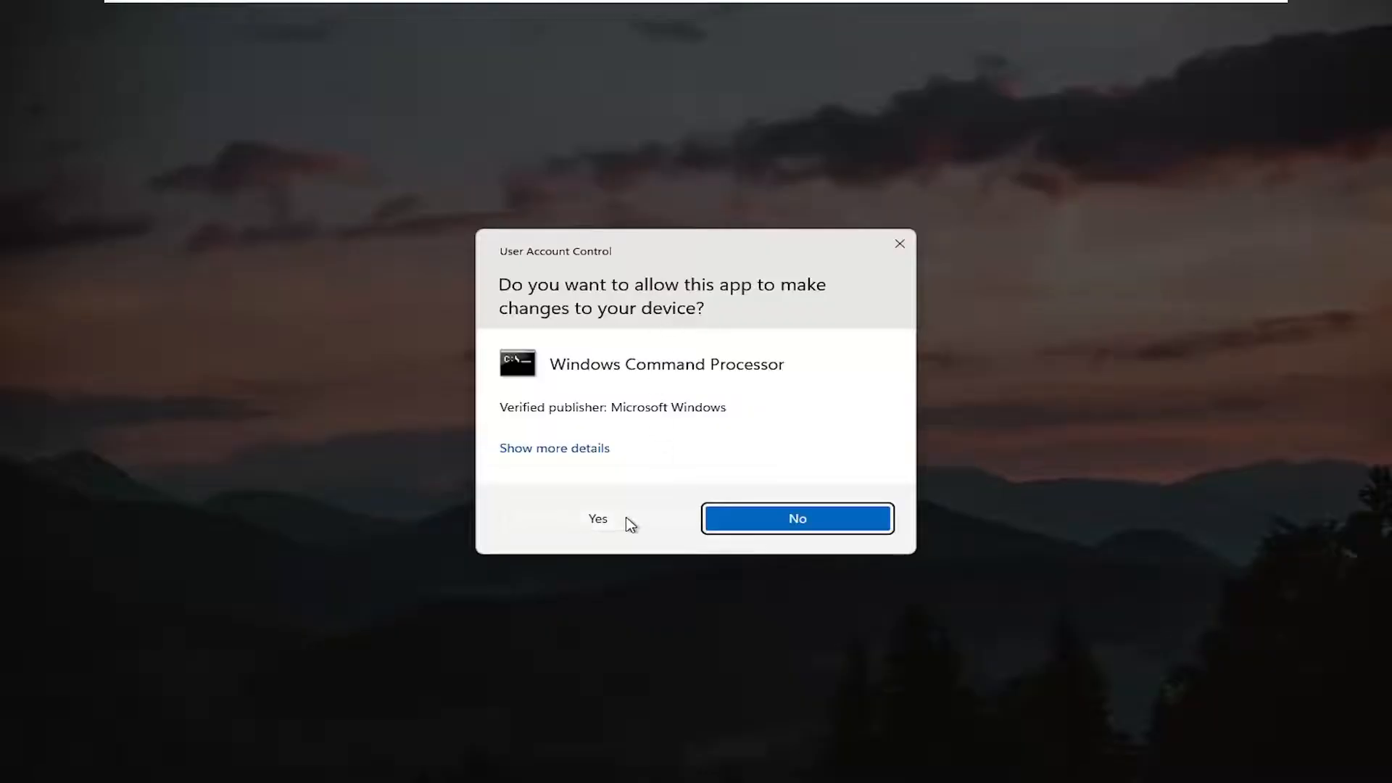
click(597, 518)
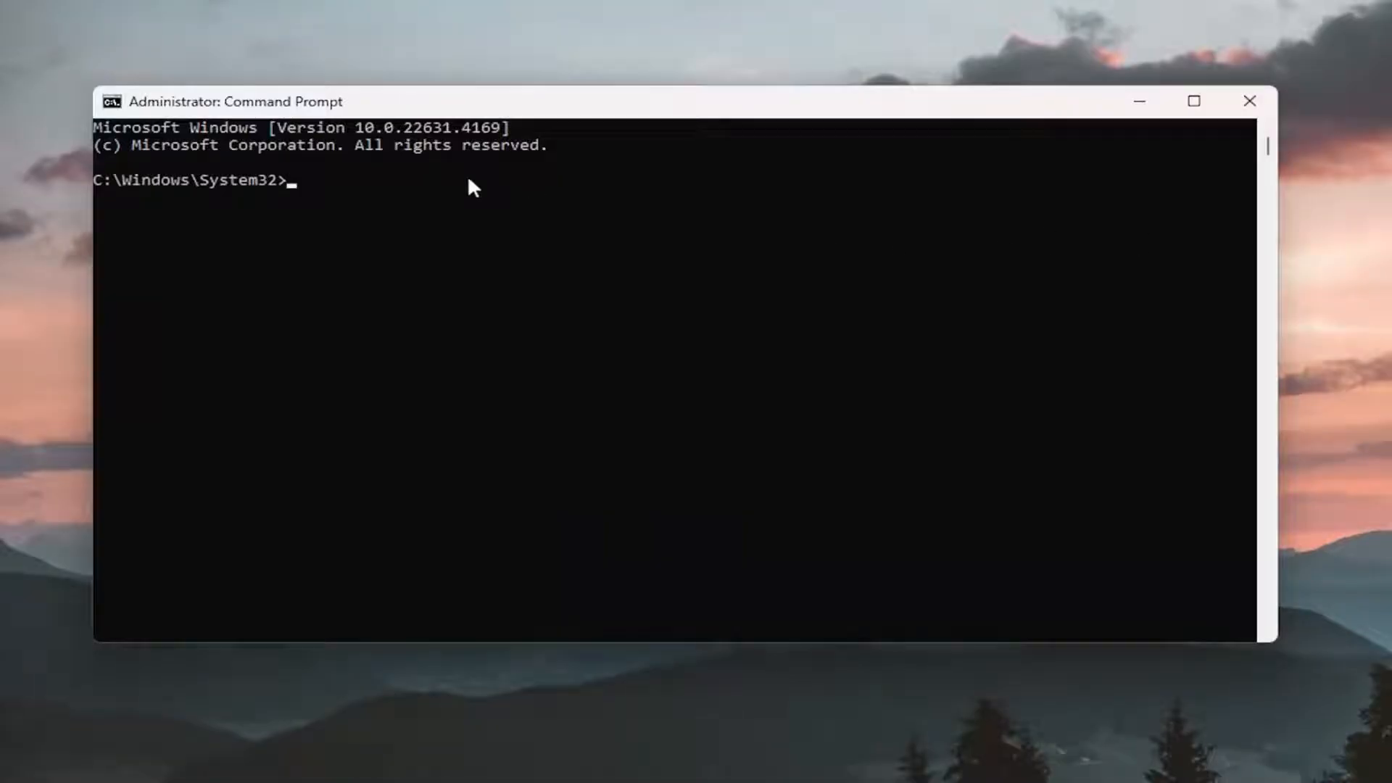
mouse_move(396, 246)
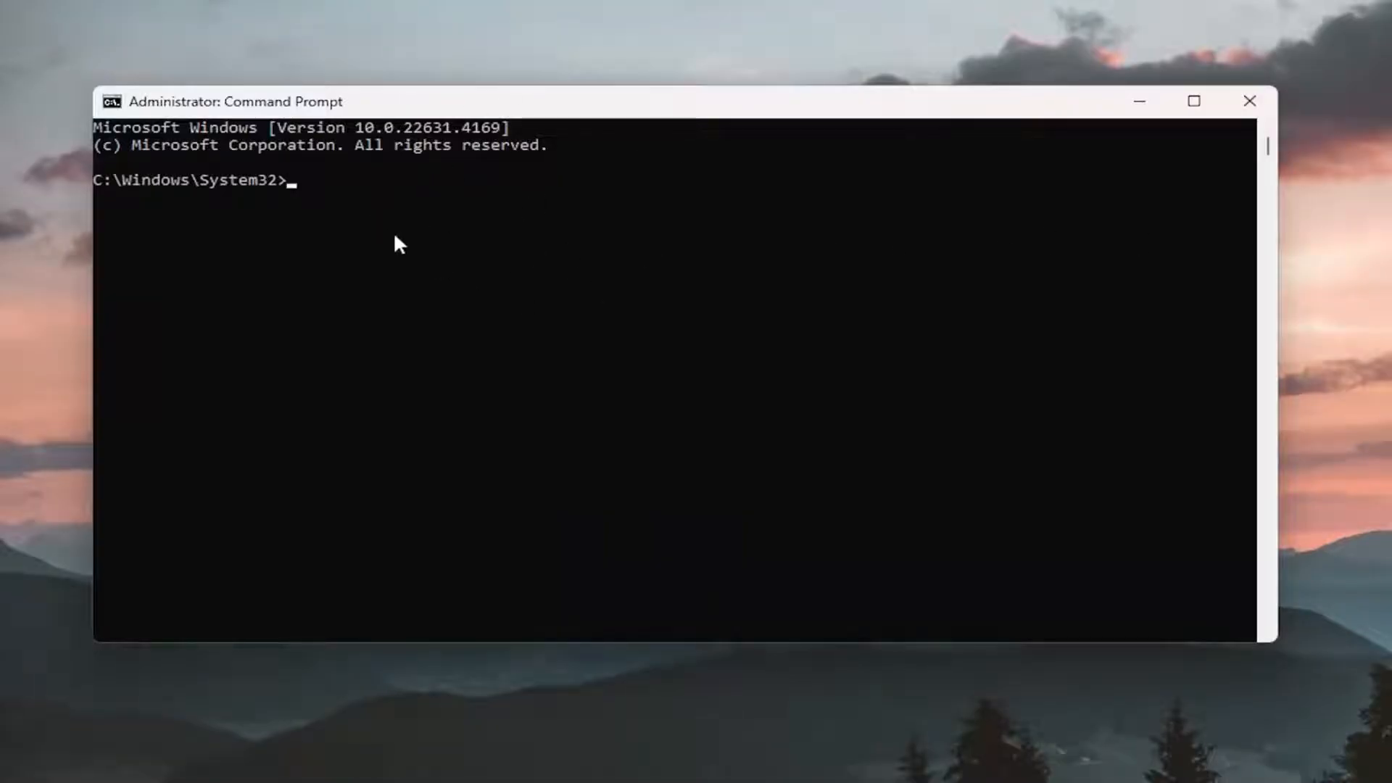
mouse_move(767, 282)
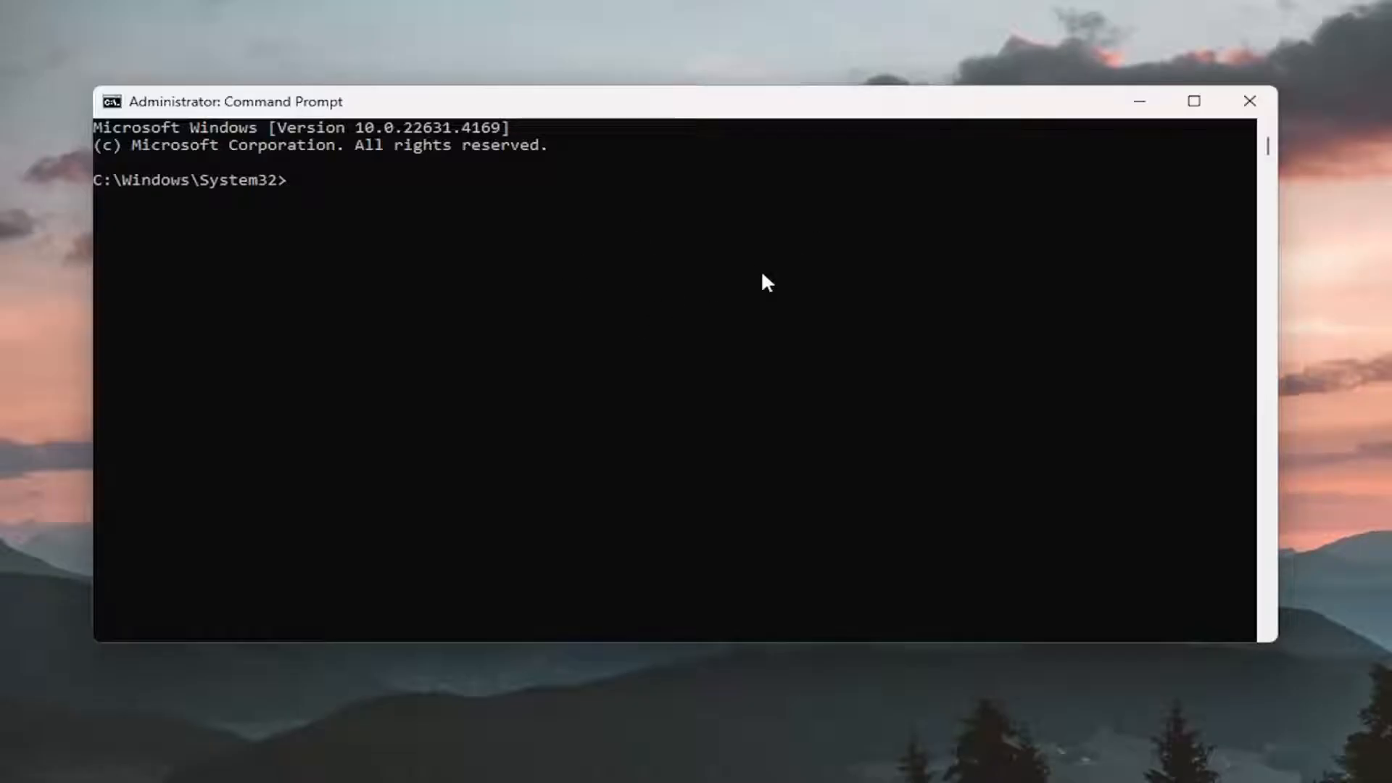
mouse_move(618, 118)
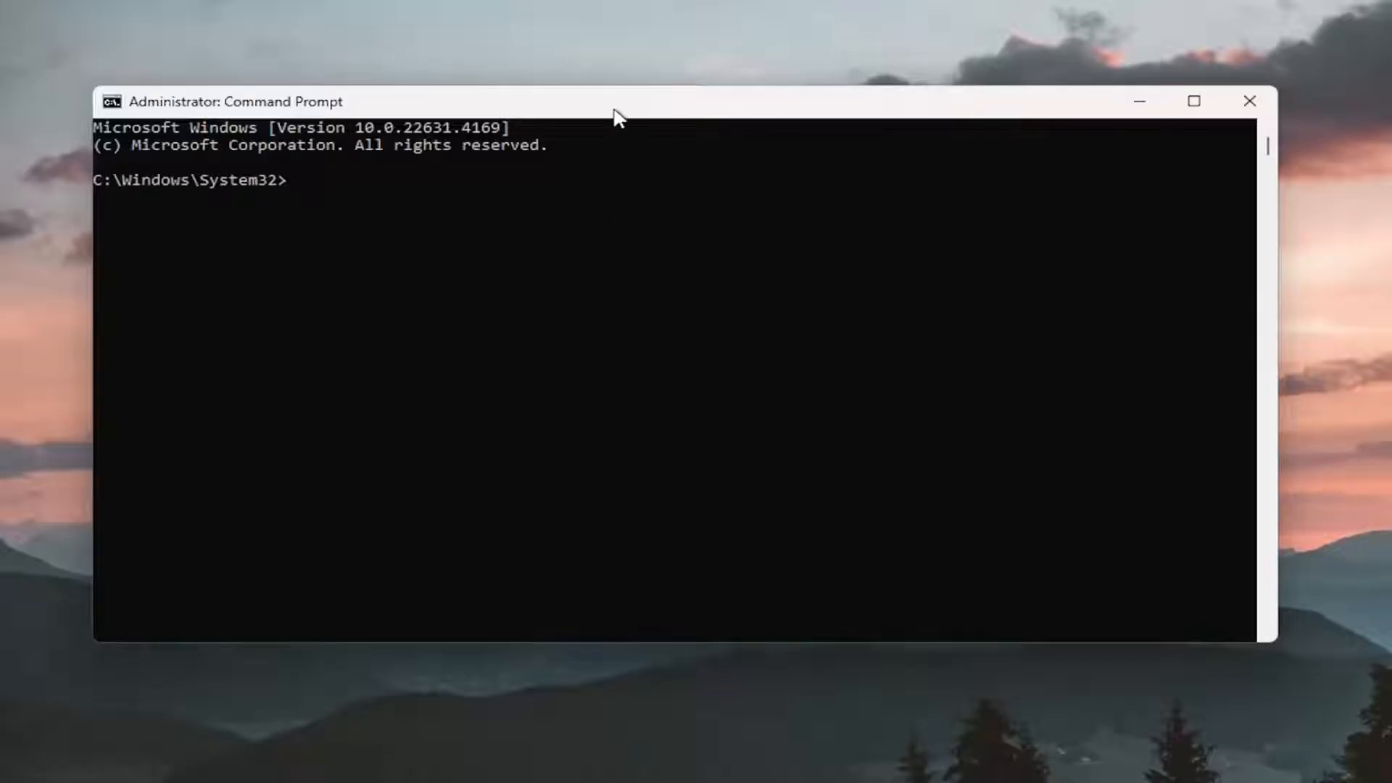
Paste the net stop commands, then run ren on SoftwareDistribution and catroot2 to Catroot2.old.
right_click(621, 115)
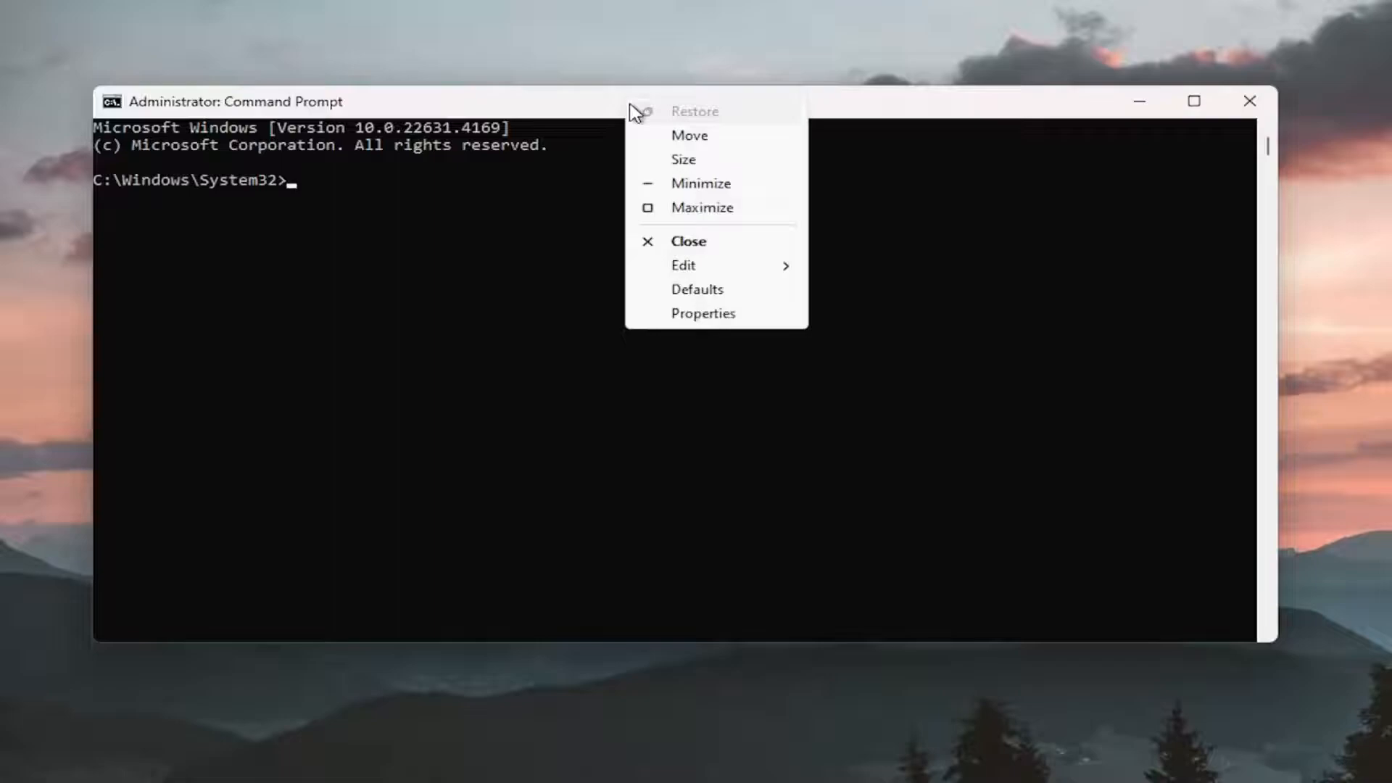
click(684, 264)
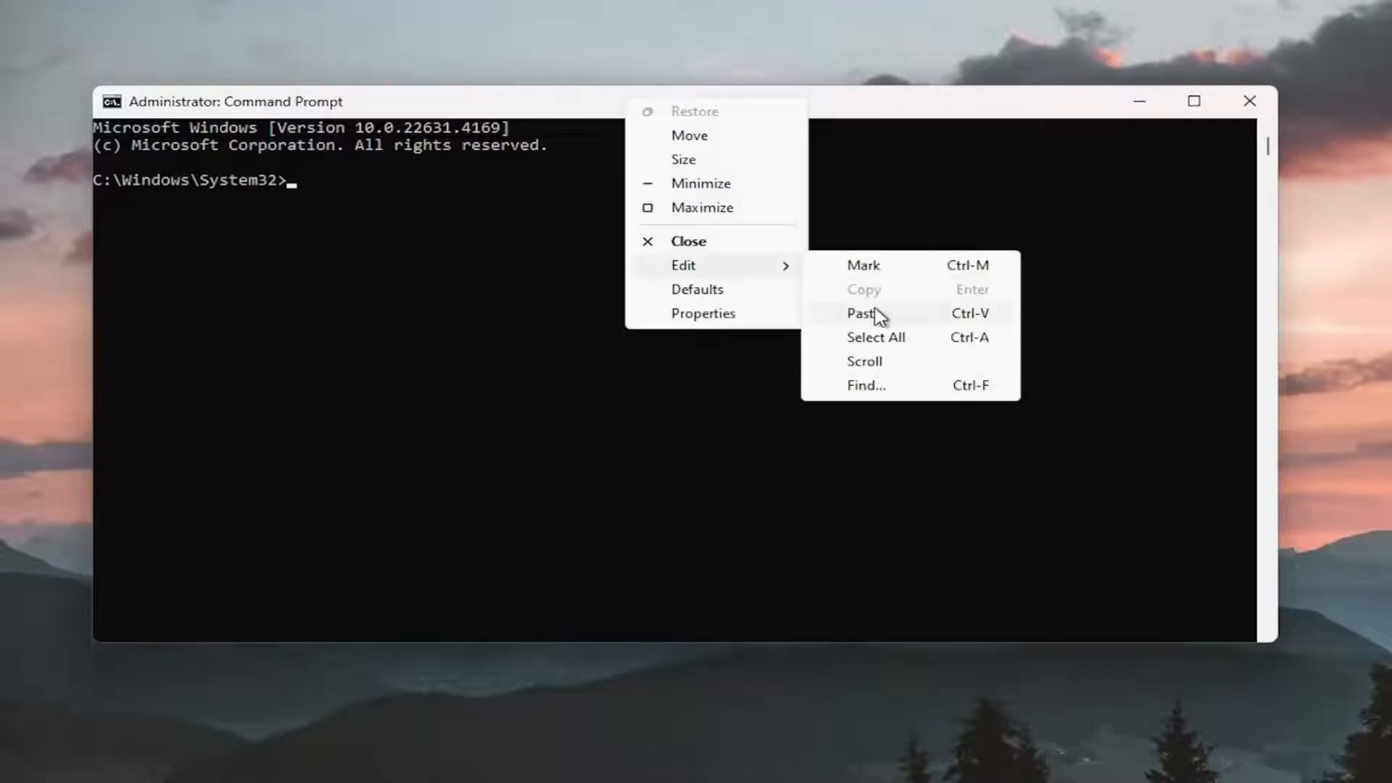
click(862, 313)
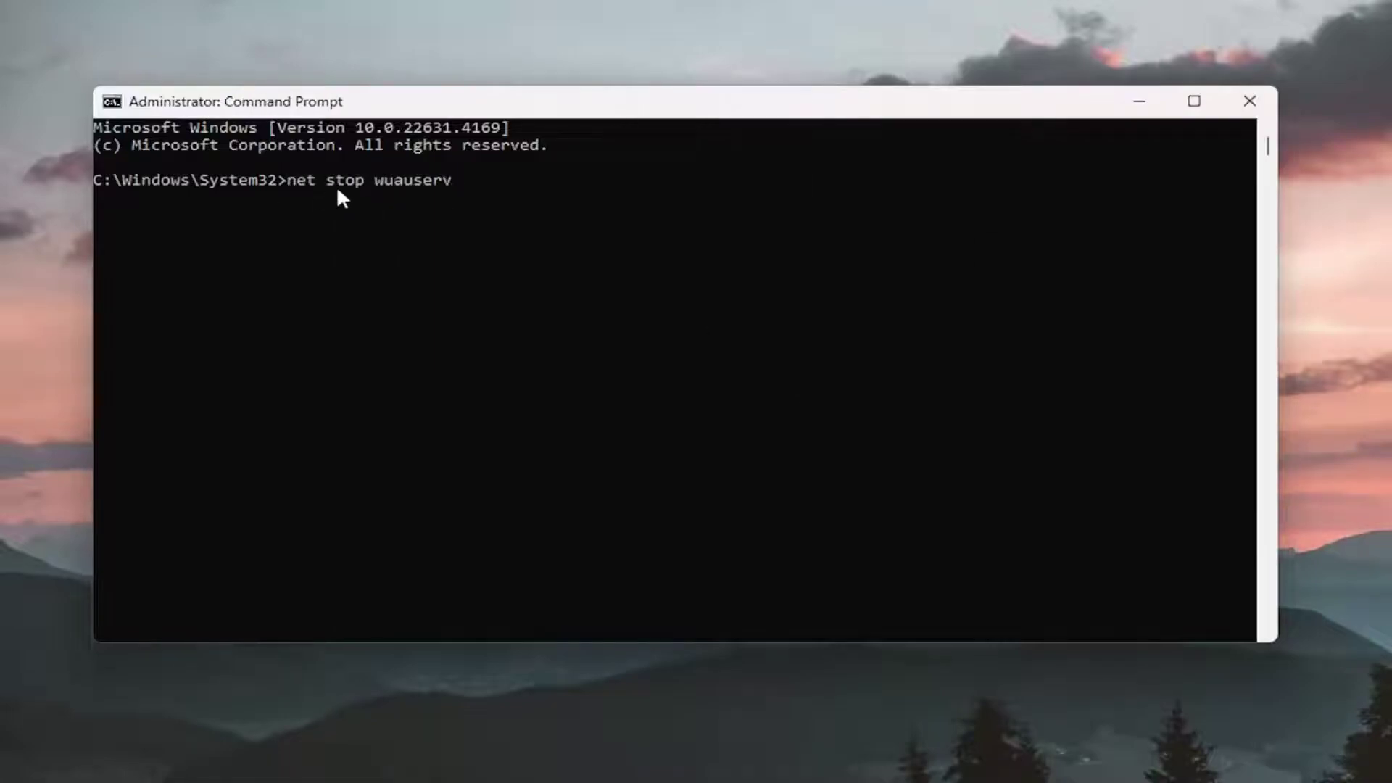
mouse_move(452, 211)
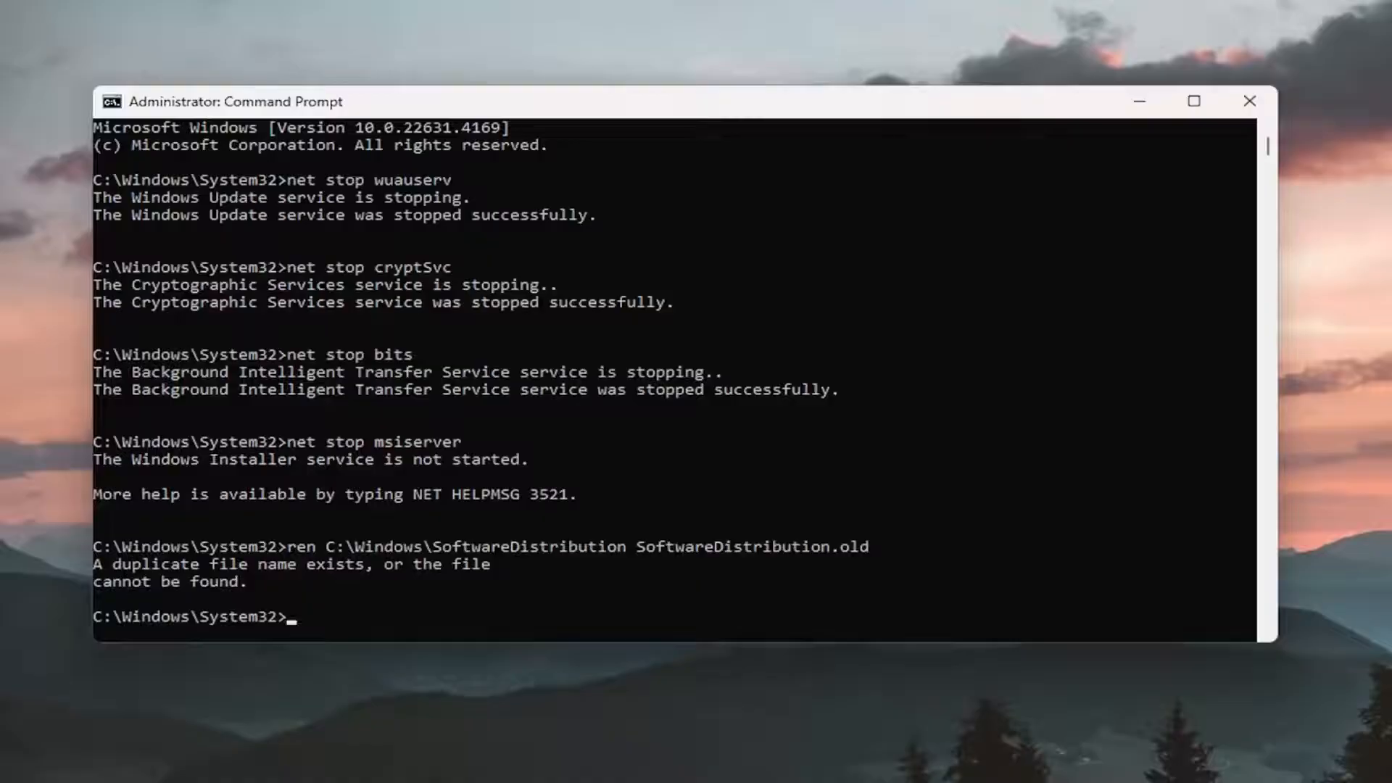
text(ren C:\Windows\System32\catroot2 Catroot2.old)
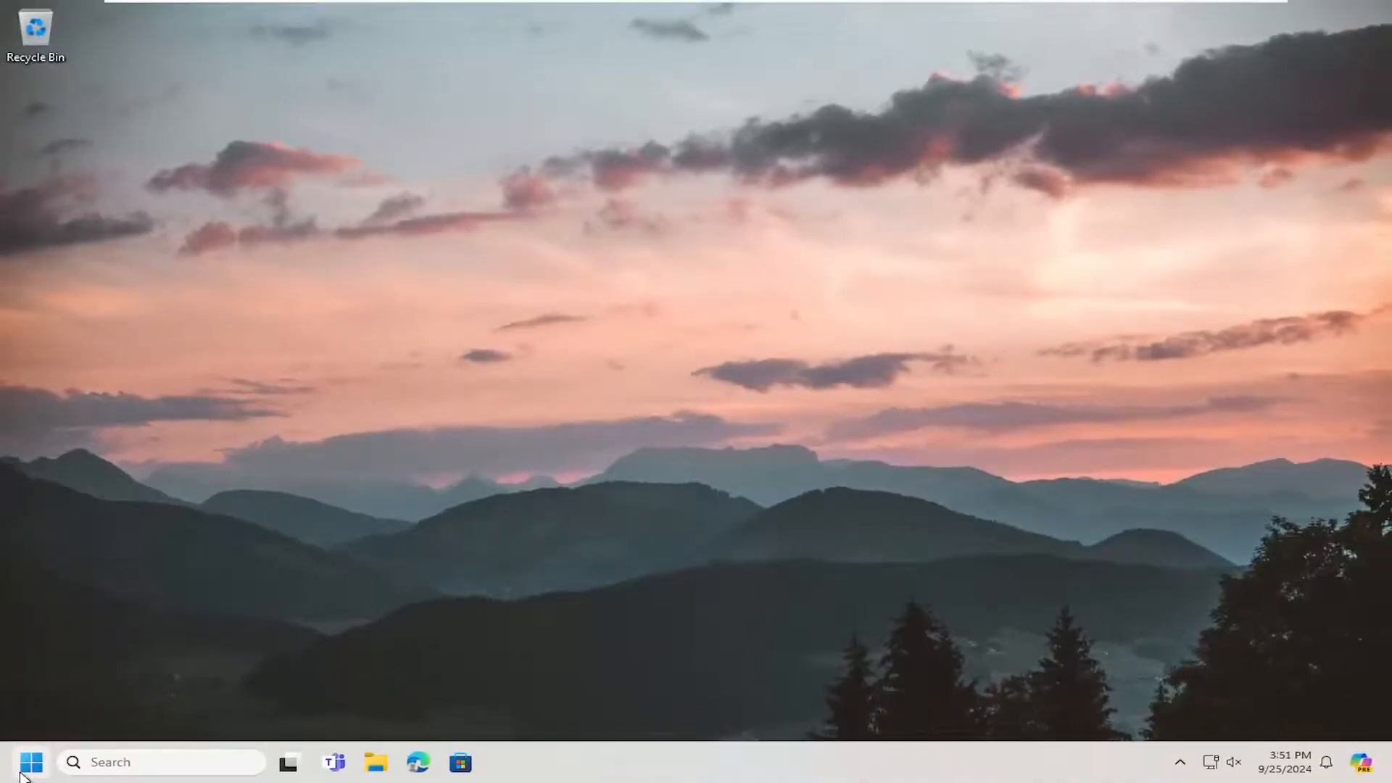
Right-click the Start button after closing Command Prompt.
right_click(31, 762)
text(cmd)
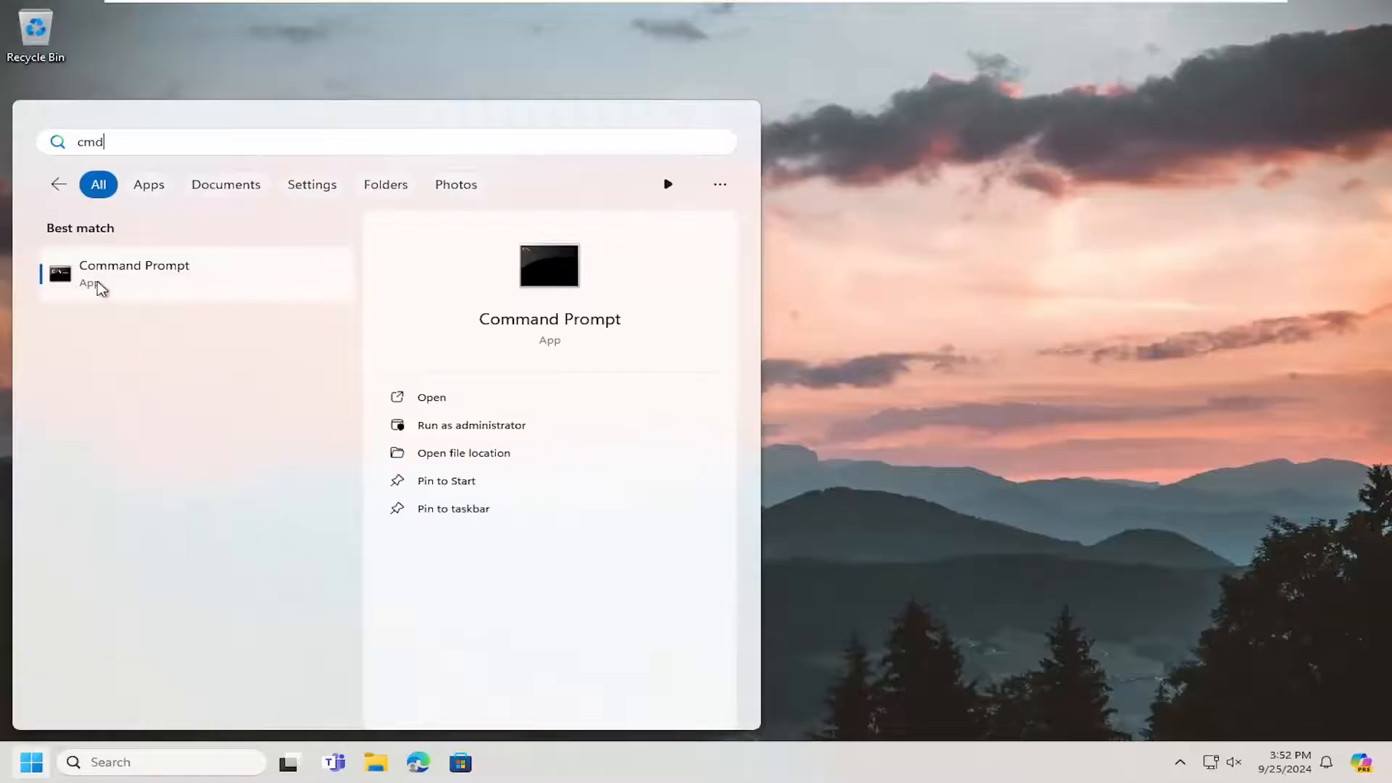
Relaunch Command Prompt as administrator from the cmd search result and approve UAC.
right_click(134, 270)
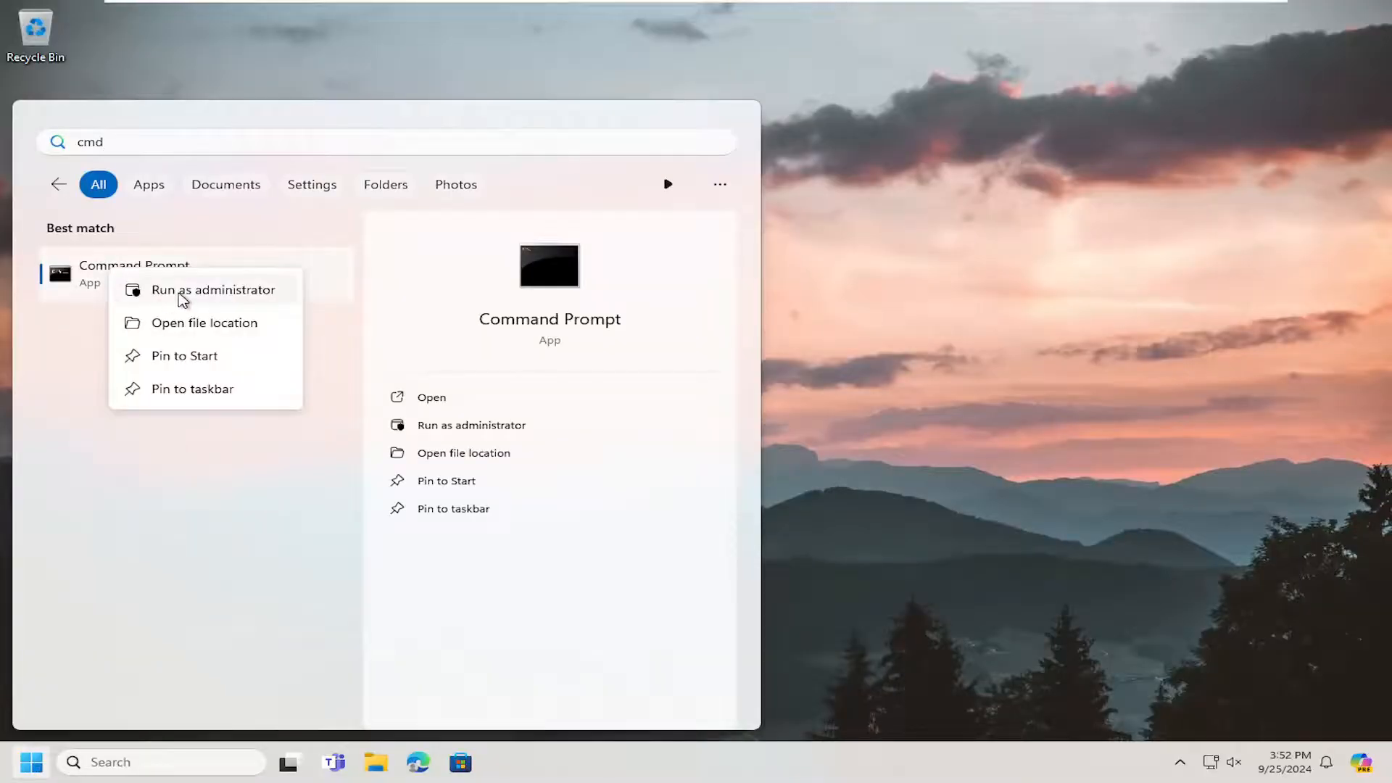
click(214, 289)
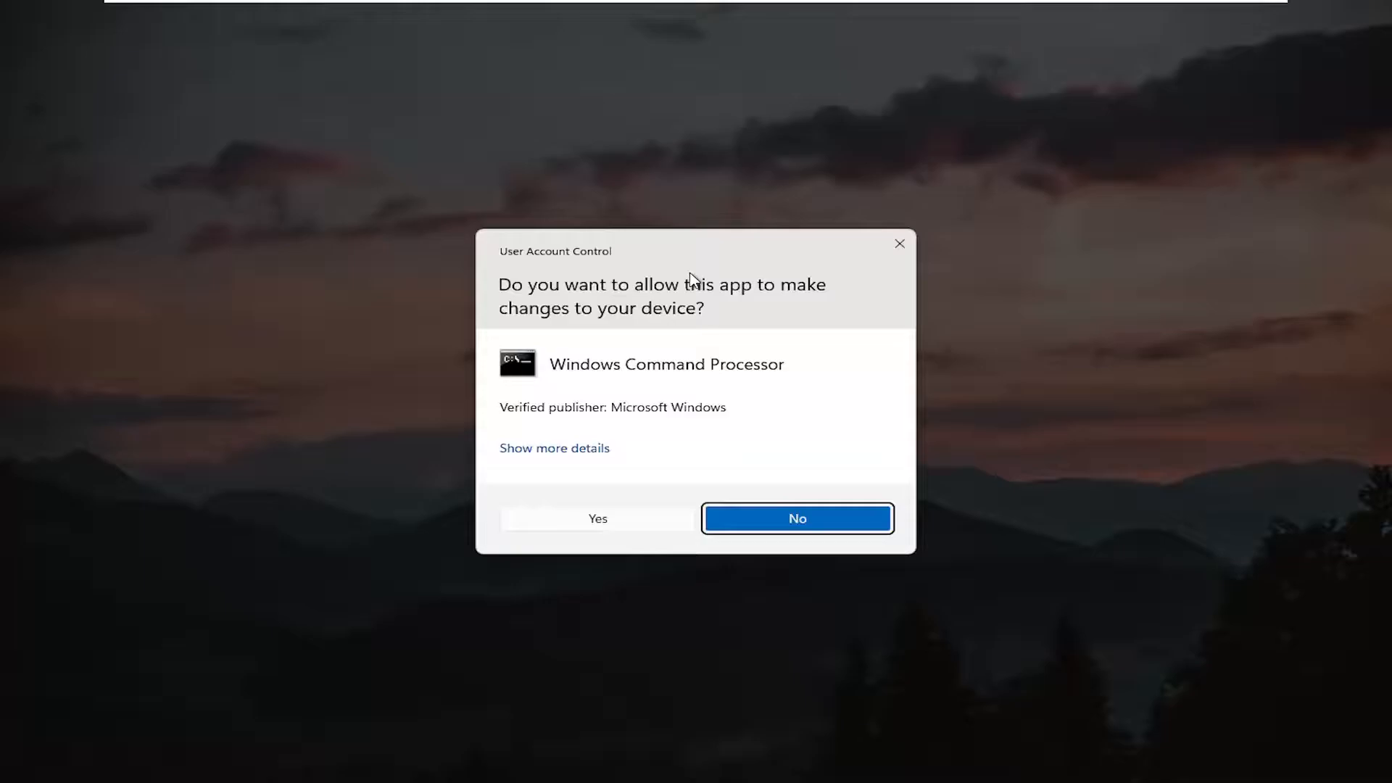
mouse_move(615, 521)
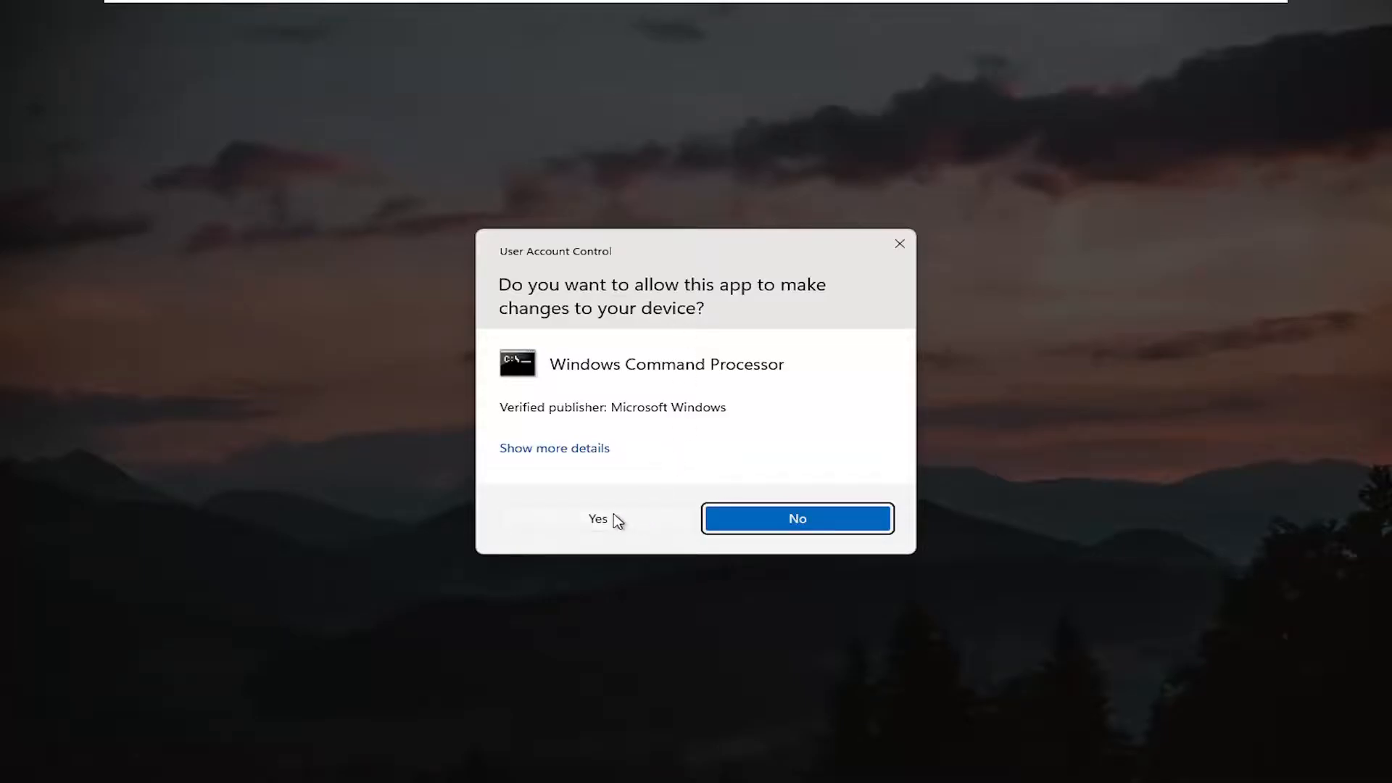
click(598, 518)
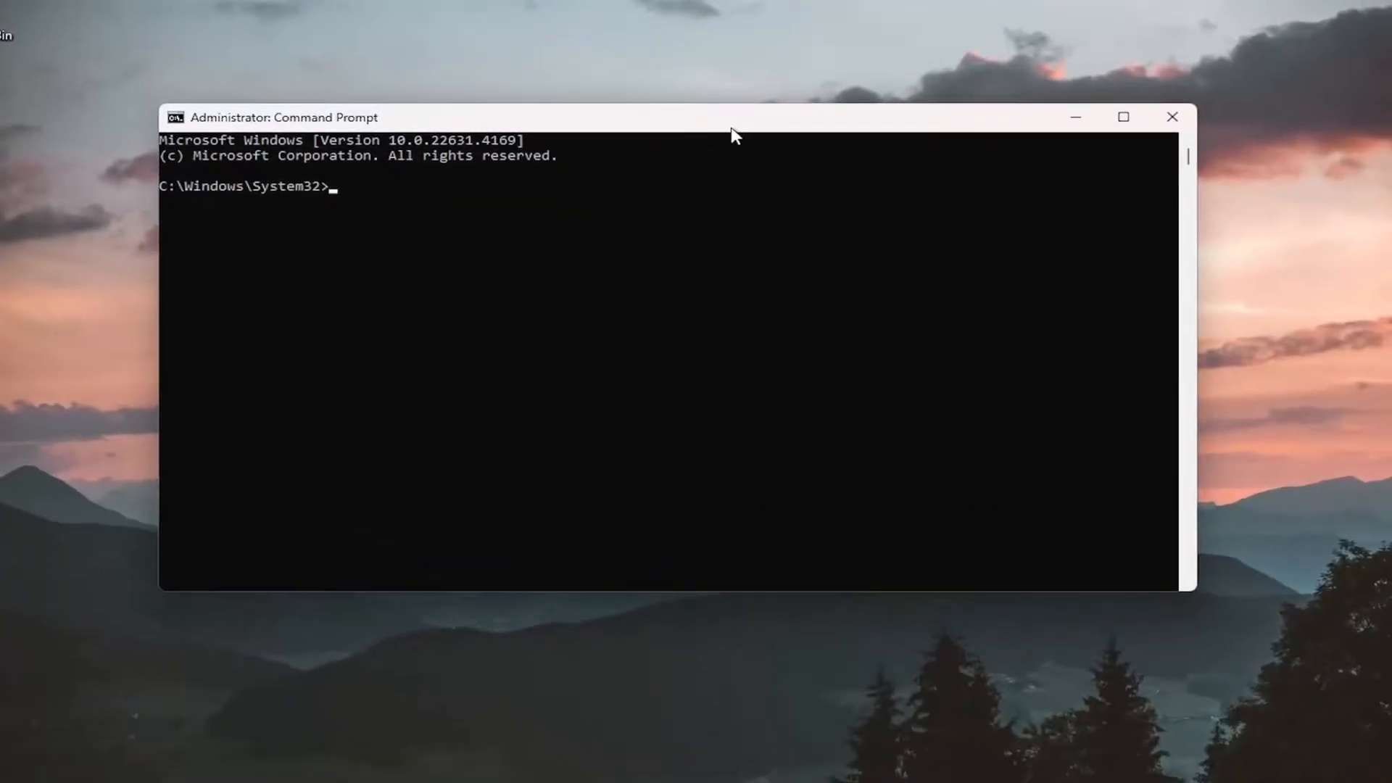
Enter the System File Checker command 'sfc /scannow' at the prompt.
text(sfc)
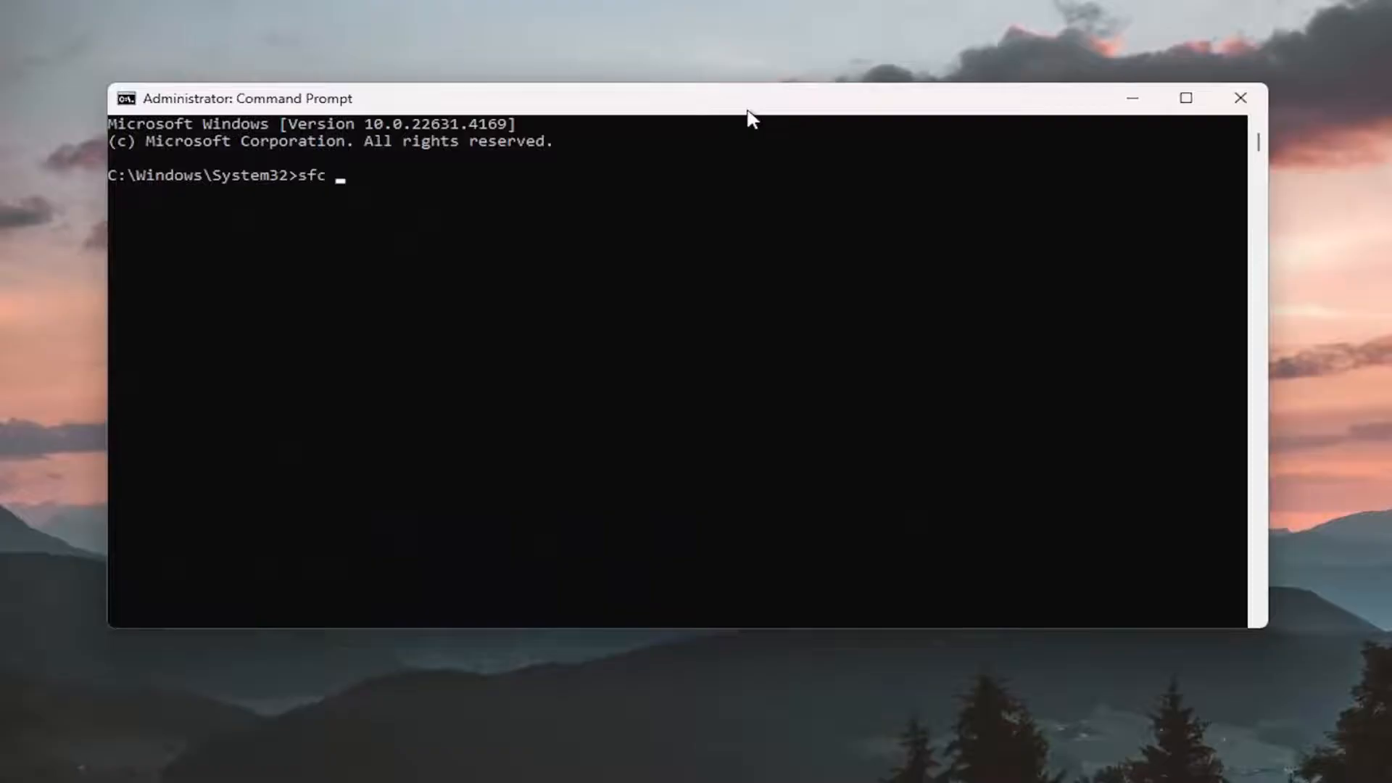
text(/scannow)
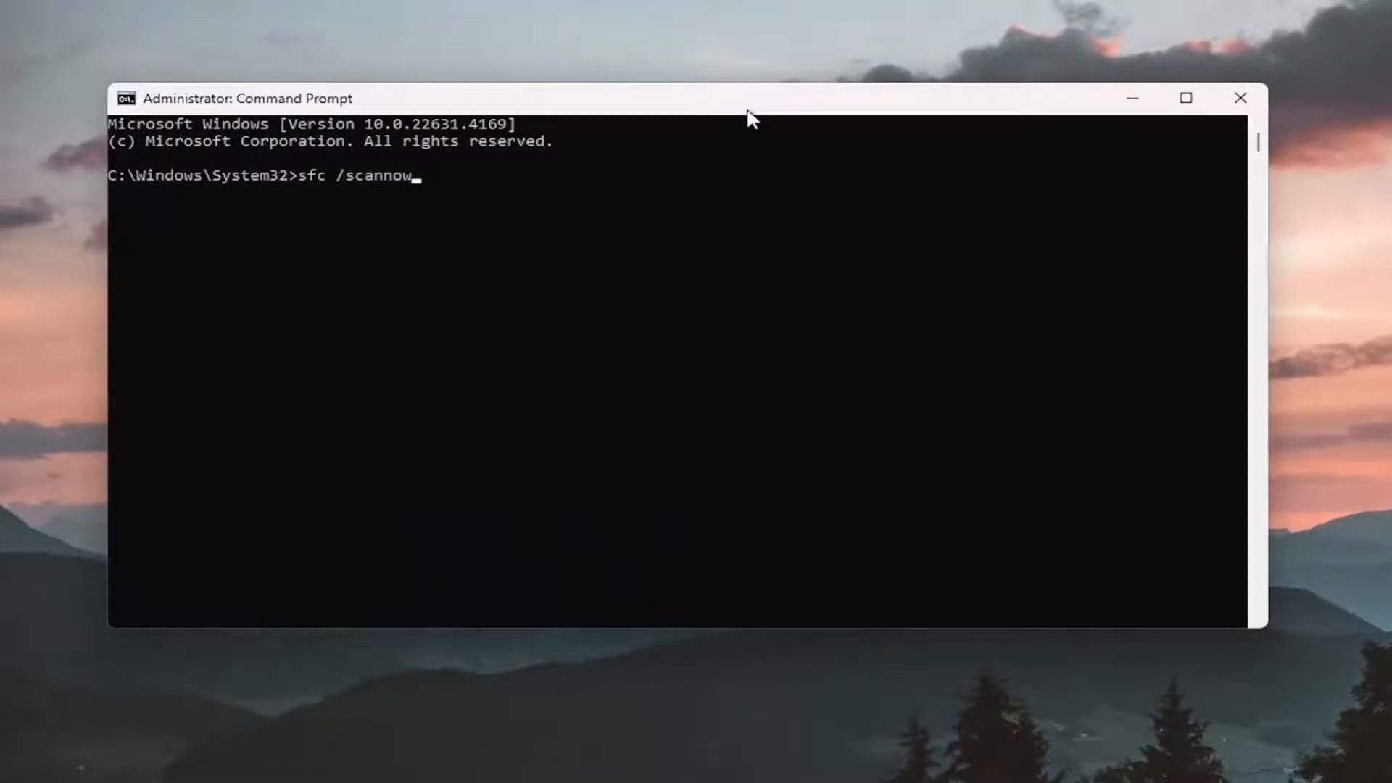
mouse_move(349, 186)
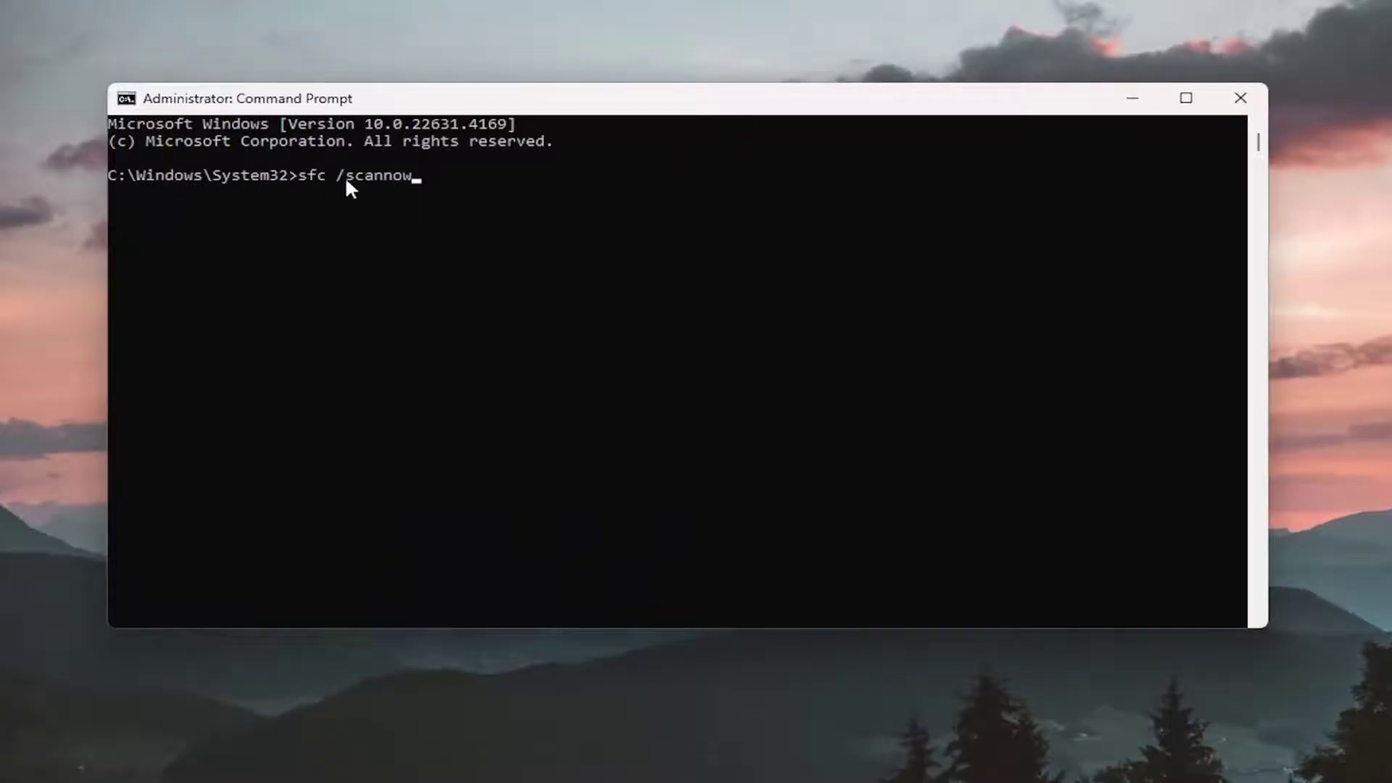
mouse_move(331, 233)
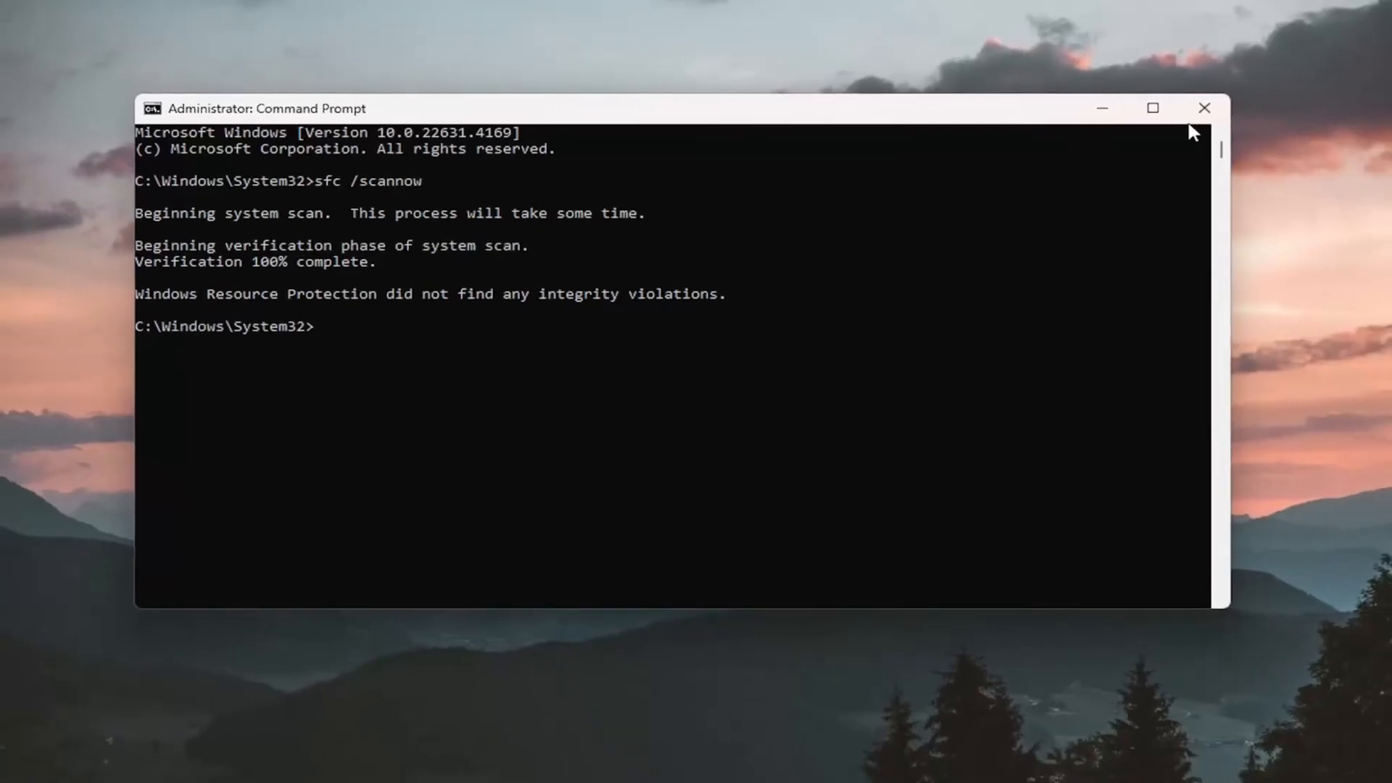
Restart the PC from the Start button's Shut down or sign out menu.
right_click(32, 762)
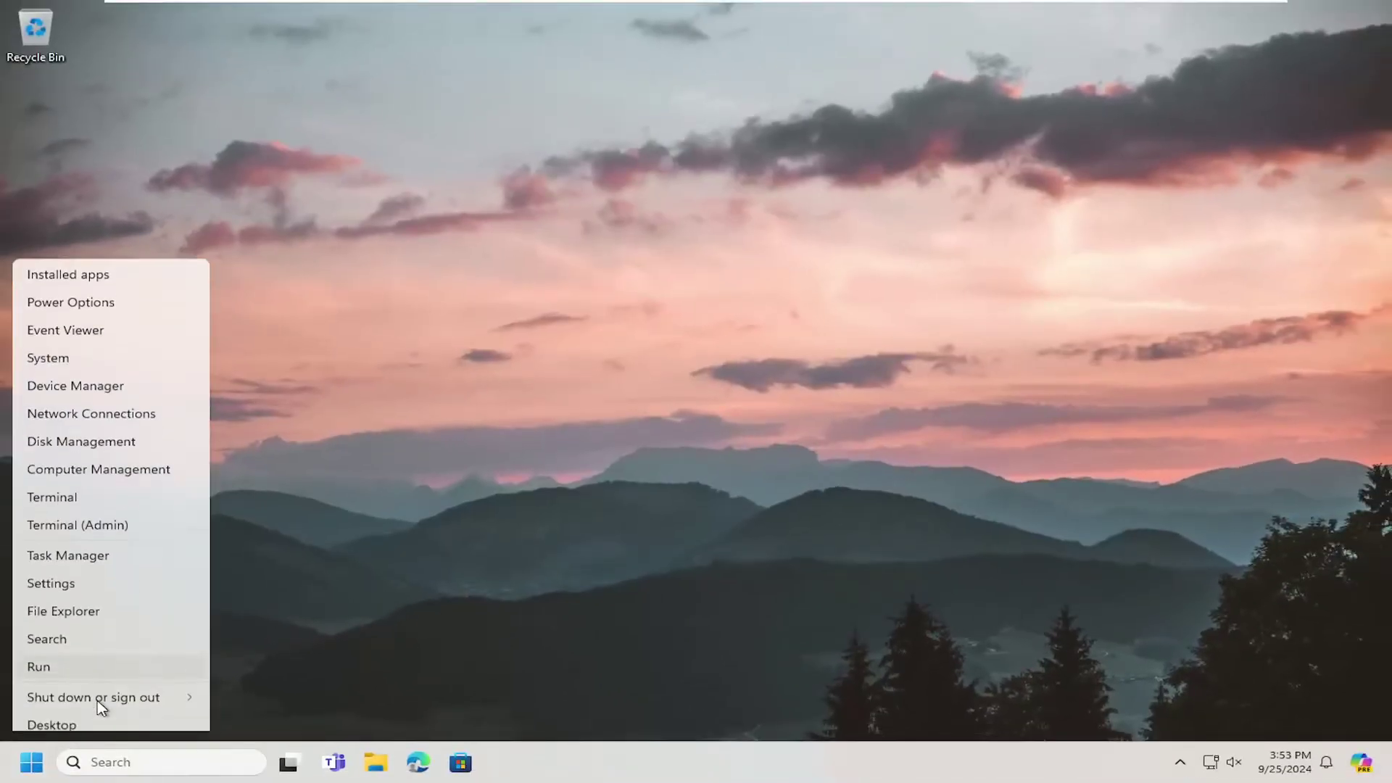
click(94, 697)
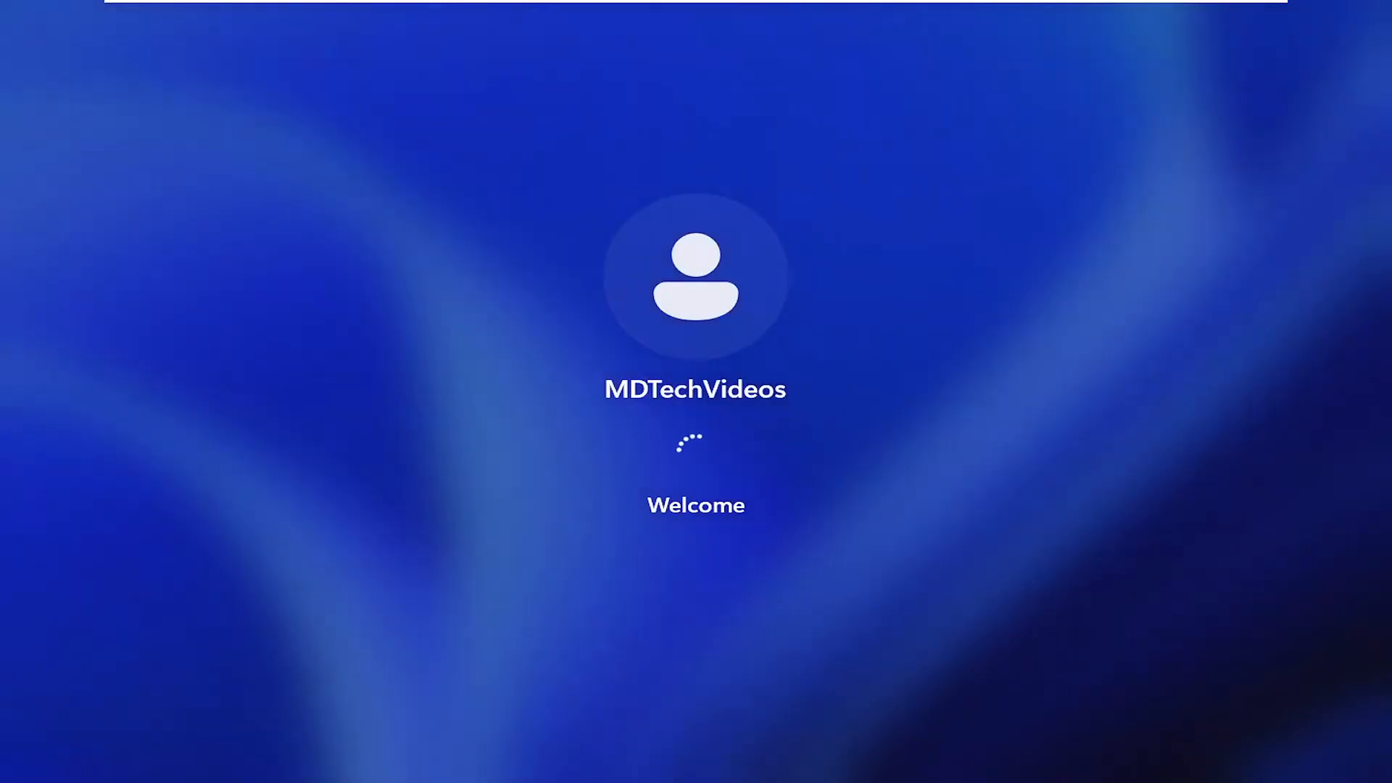